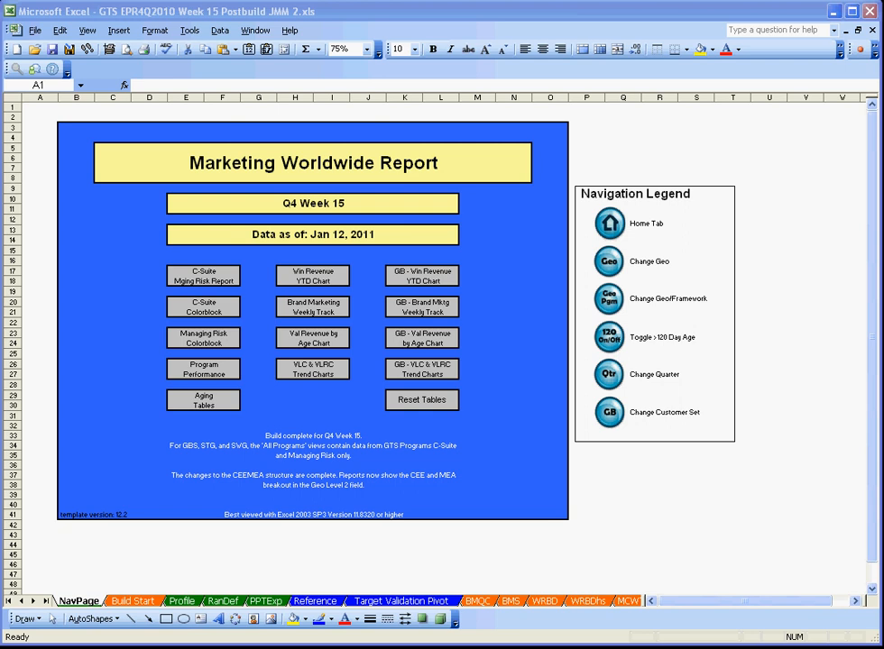
pyautogui.moveTo(277, 605)
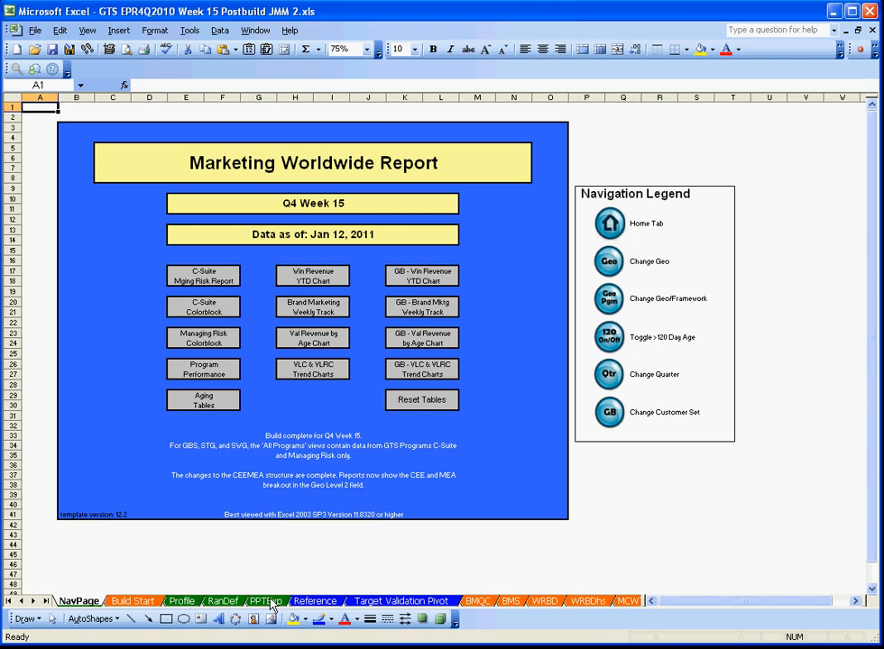
# - Show the PPTExp sheet listing C-Suite geos with slide number, scale and shift settings
pyautogui.click(265, 601)
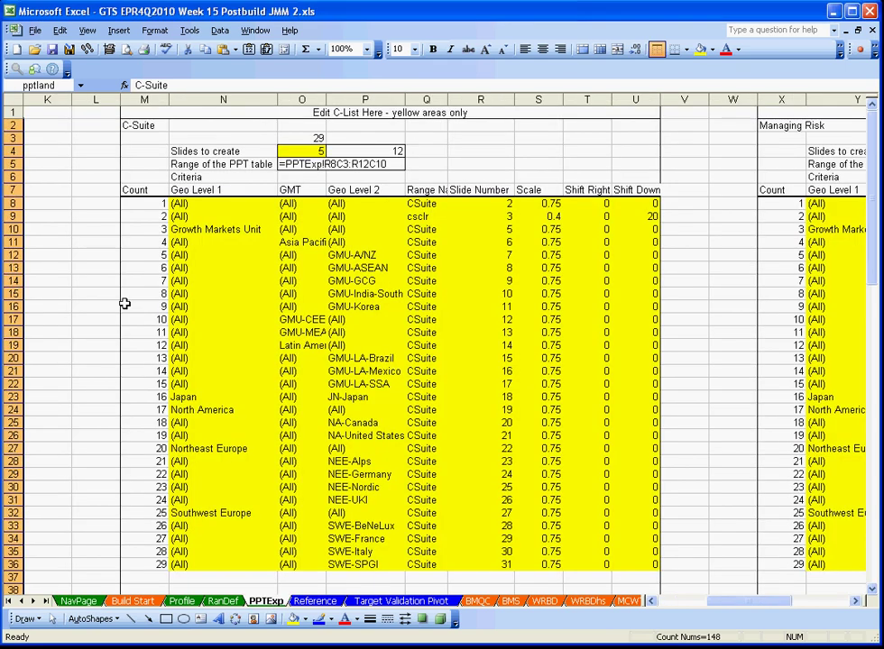
pyautogui.moveTo(335, 203)
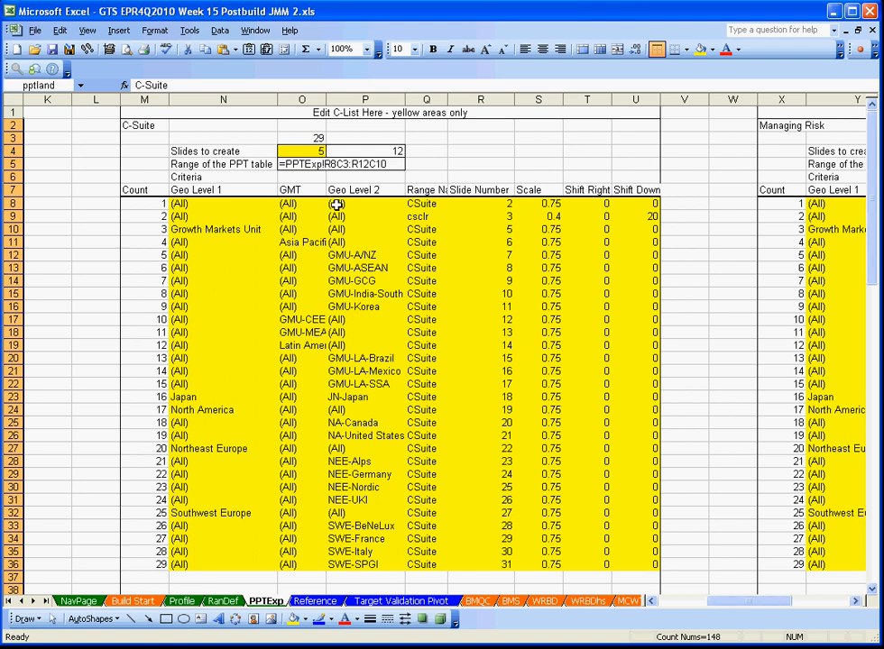
pyautogui.moveTo(368, 205)
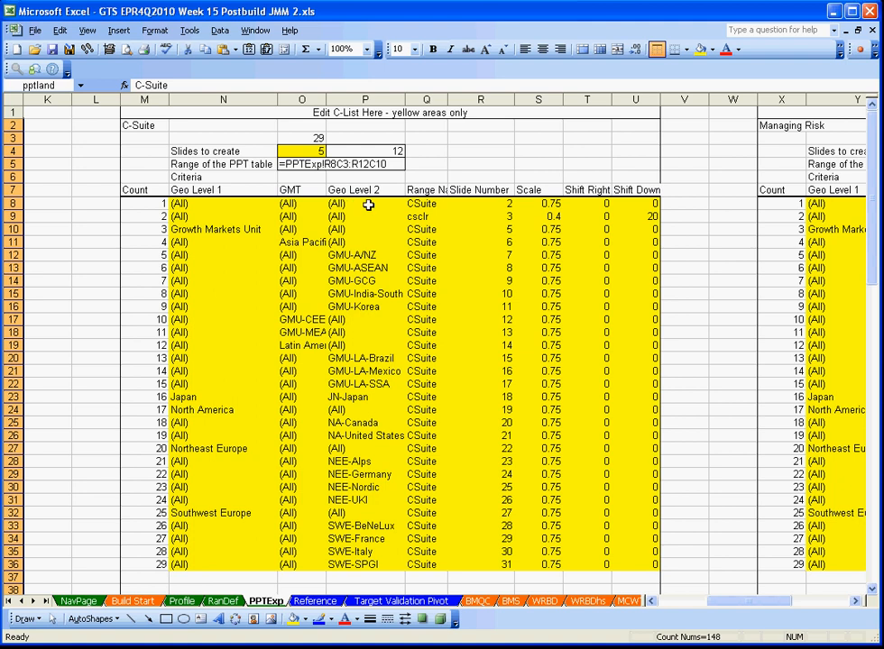
pyautogui.moveTo(410, 332)
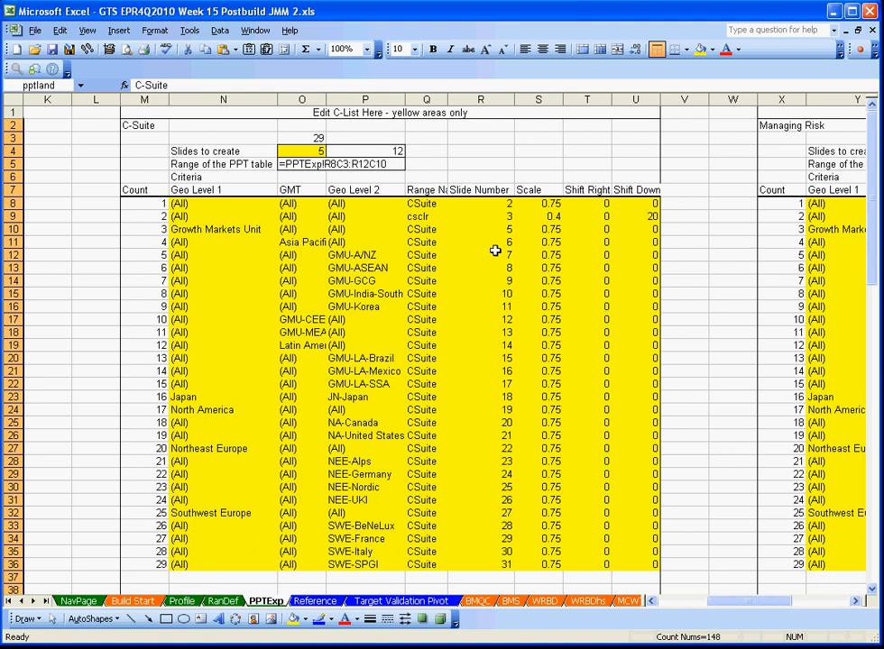
pyautogui.moveTo(535, 237)
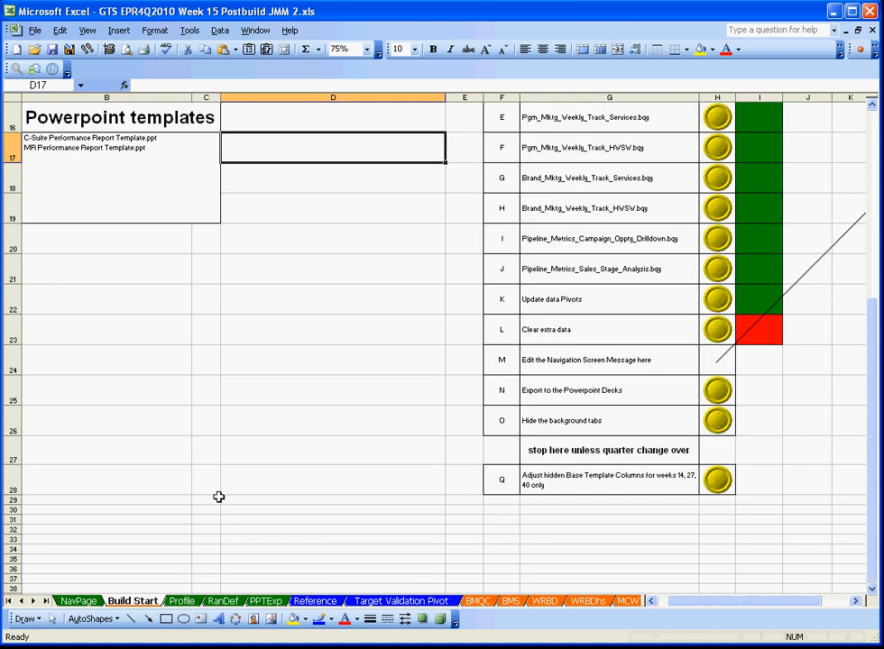
pyautogui.moveTo(672, 390)
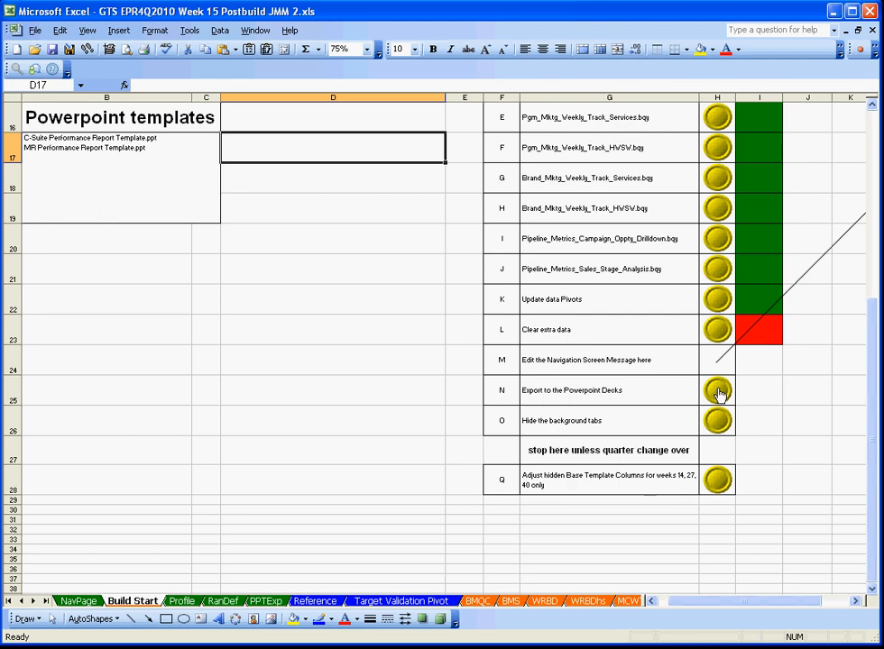
# - Start the PowerPoint deck export and confirm C-Suite as the program to export
pyautogui.click(717, 390)
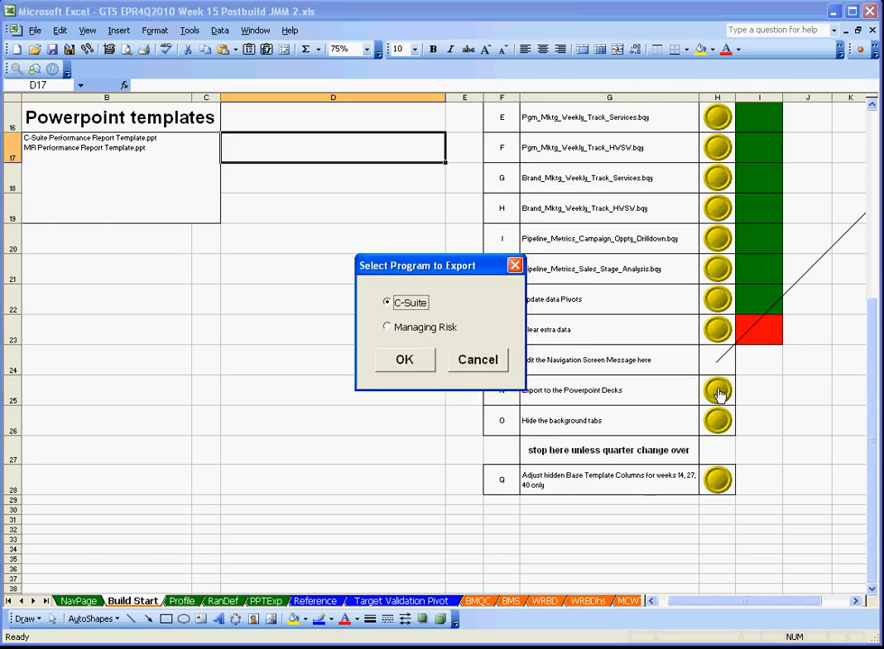
pyautogui.moveTo(397, 367)
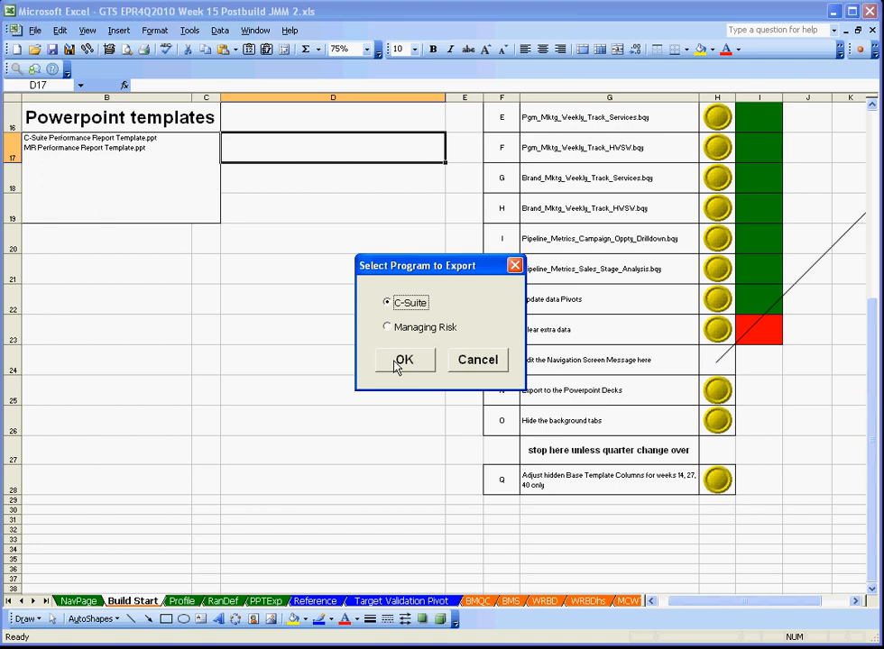
pyautogui.click(405, 360)
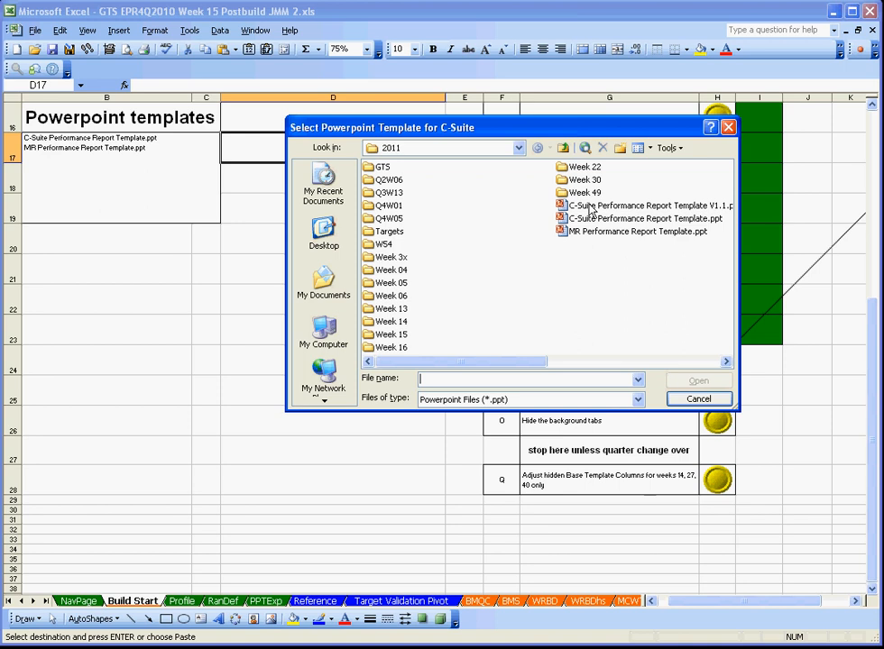
pyautogui.click(633, 205)
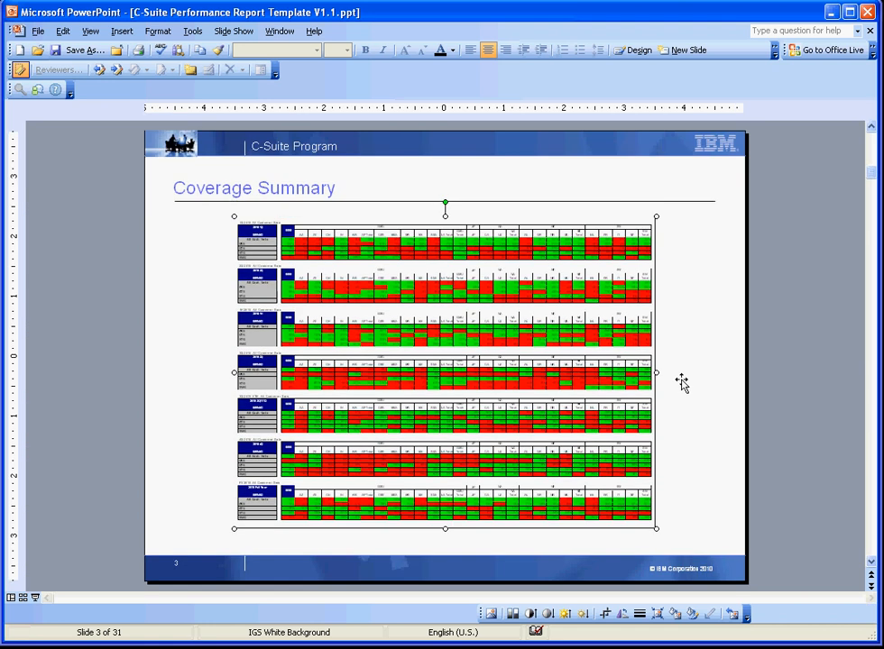
pyautogui.moveTo(685, 387)
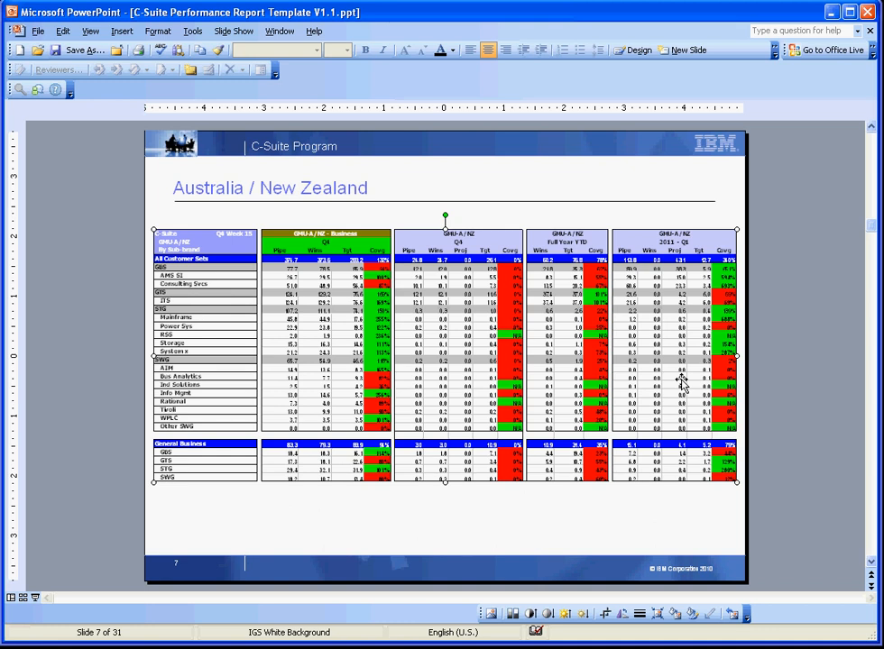
pyautogui.moveTo(70, 323)
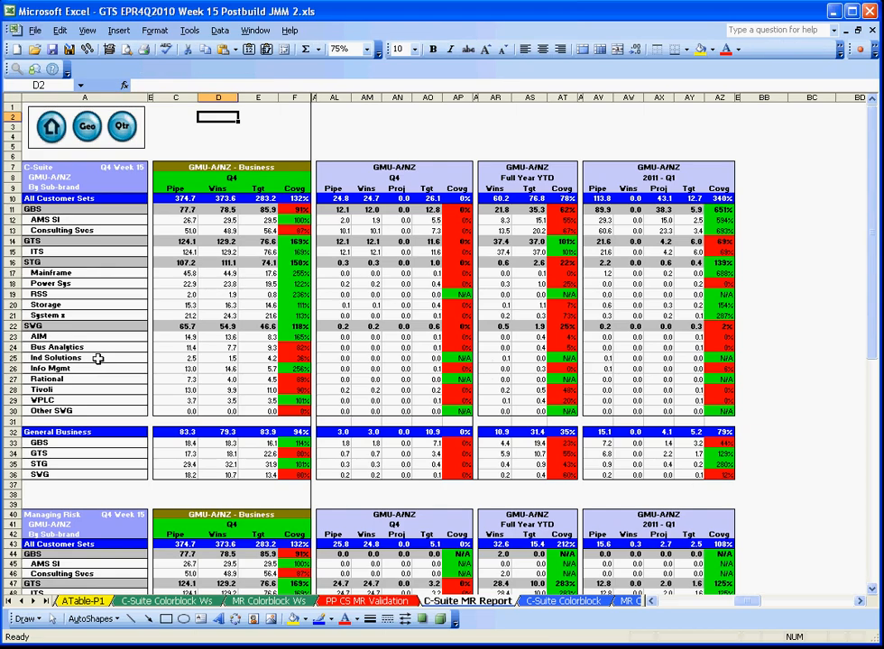
pyautogui.moveTo(103, 351)
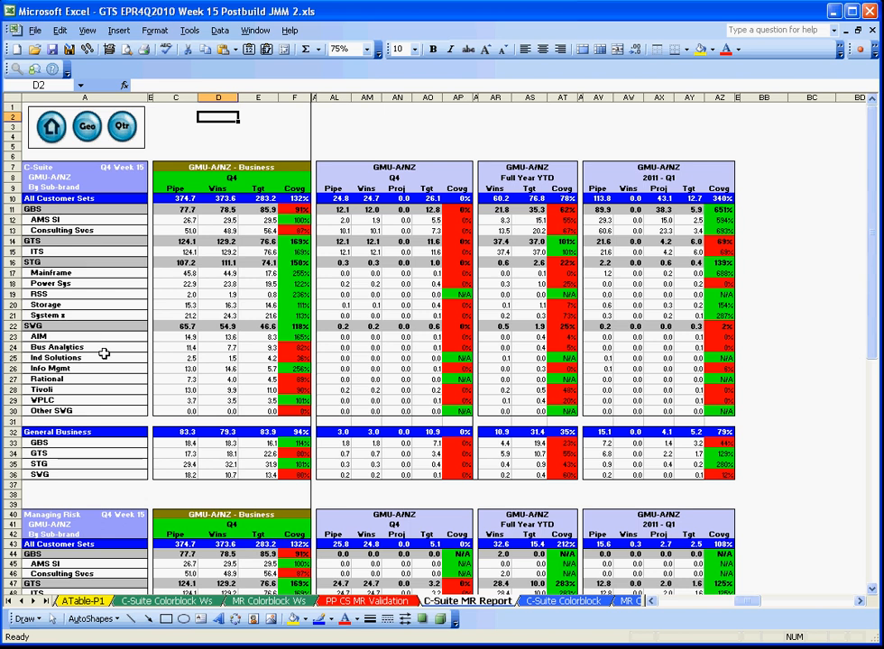